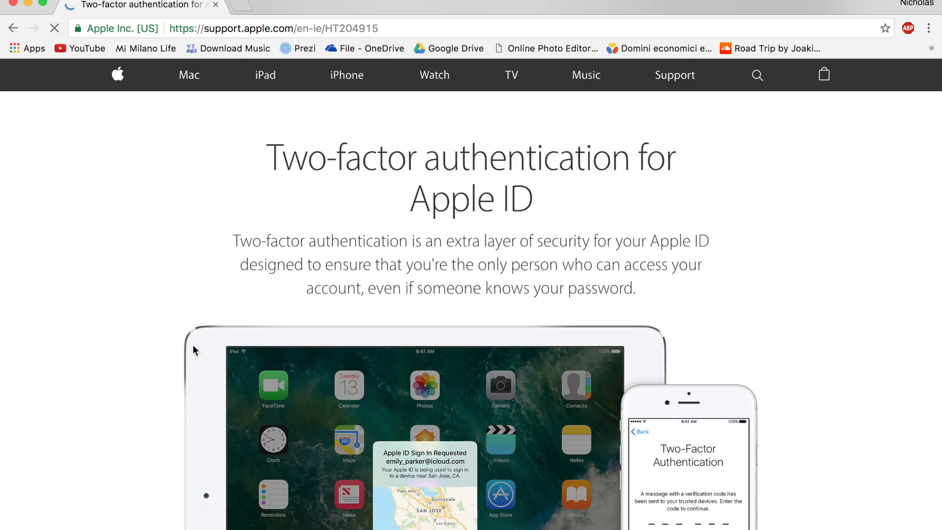
# Follow the 'Apple ID account page' link in the HT204915 turn-off section to the sign-in page
pyautogui.scroll(-3)
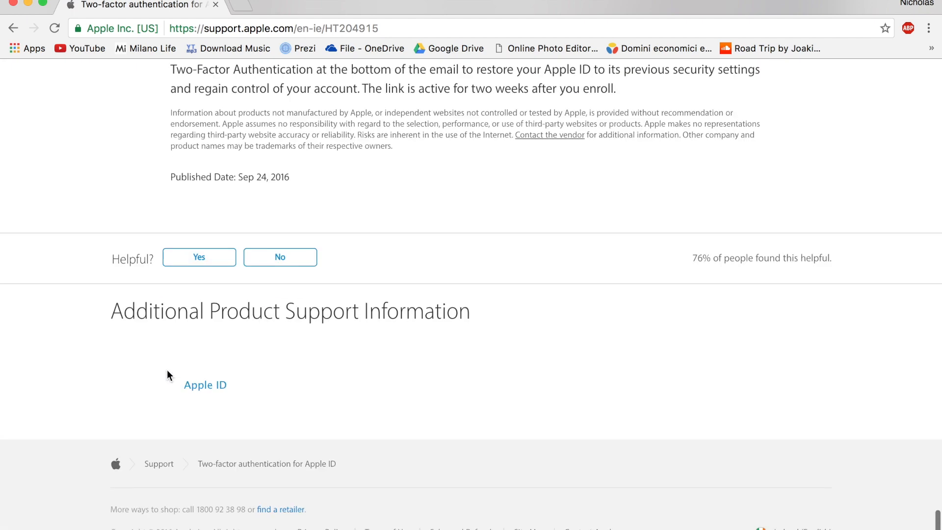
pyautogui.scroll(3)
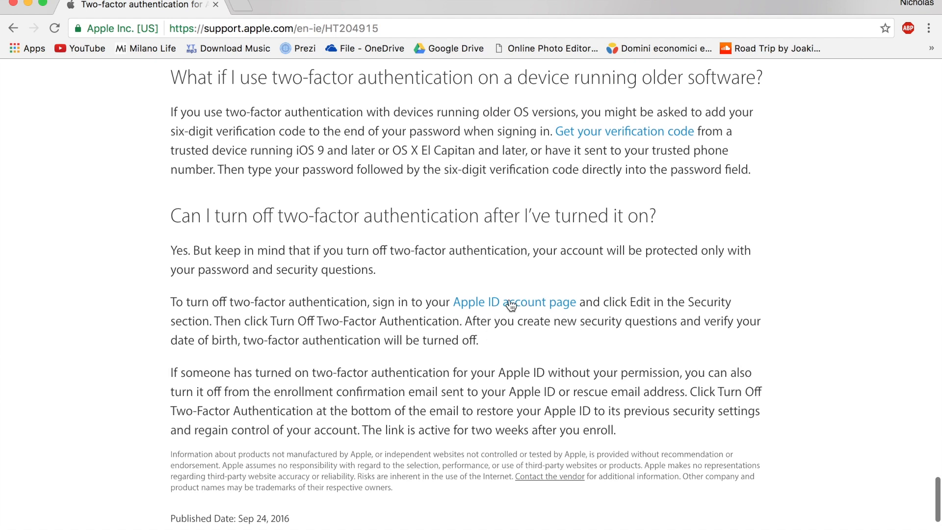
pyautogui.click(511, 304)
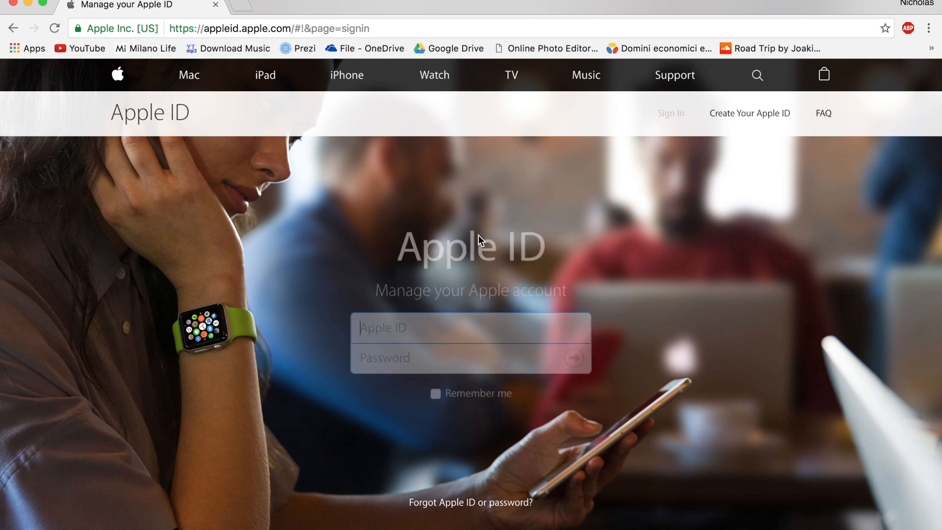
# Sign in with the Apple ID, allow the new-device alert, and enter the six-digit verification code
pyautogui.write('nich')
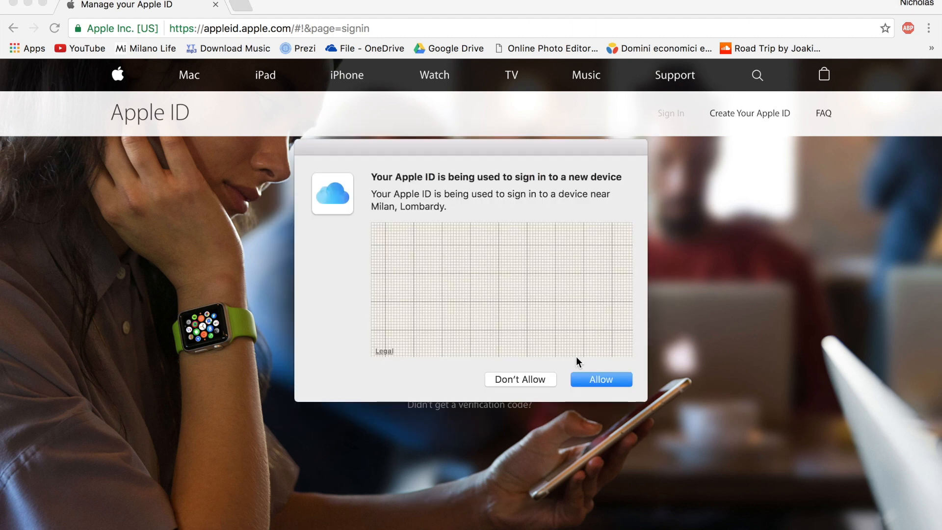
pyautogui.click(601, 379)
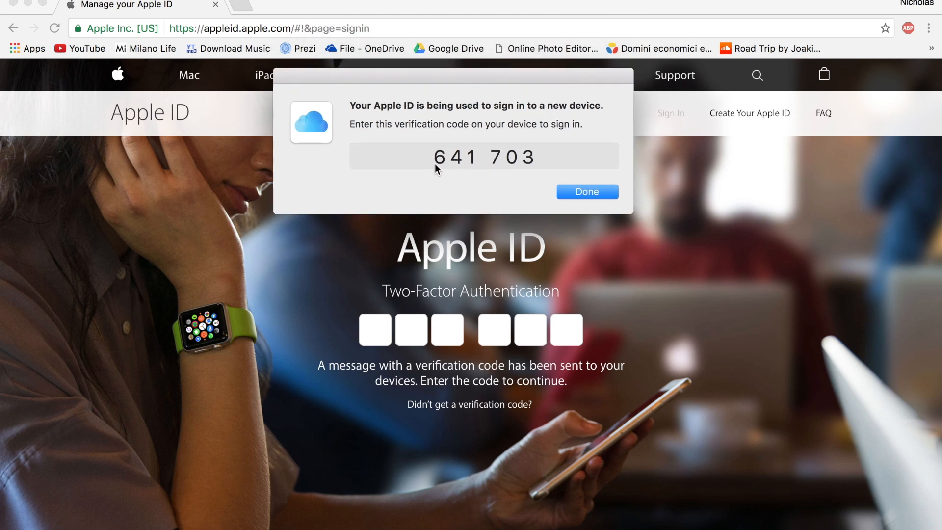
pyautogui.moveTo(452, 156)
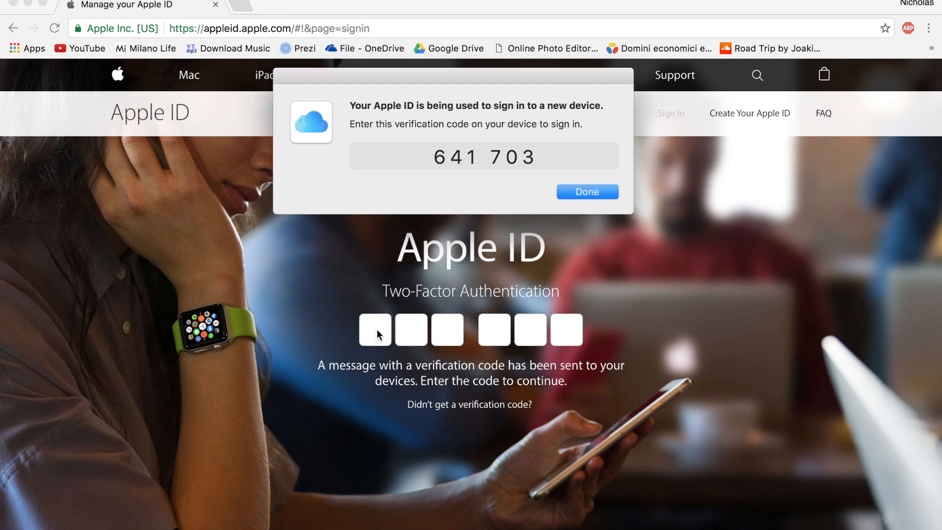
pyautogui.write('64')
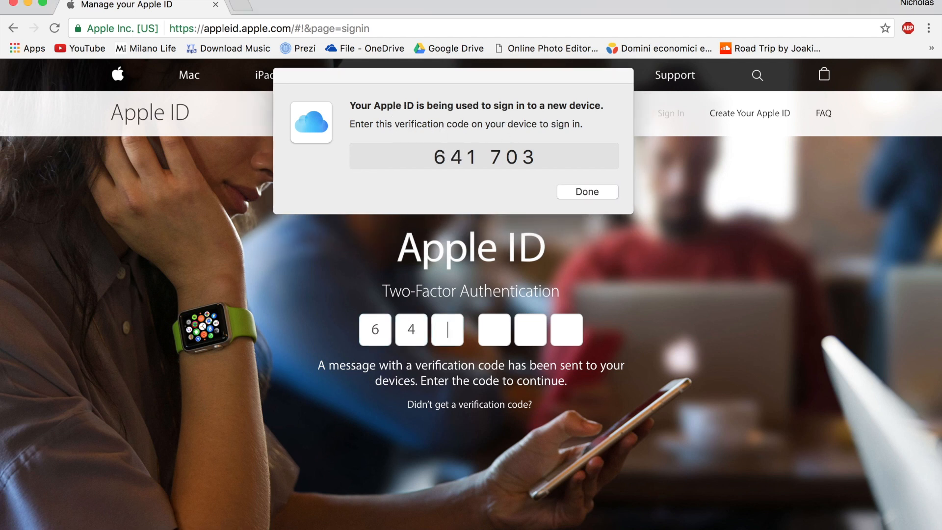
pyautogui.write('170')
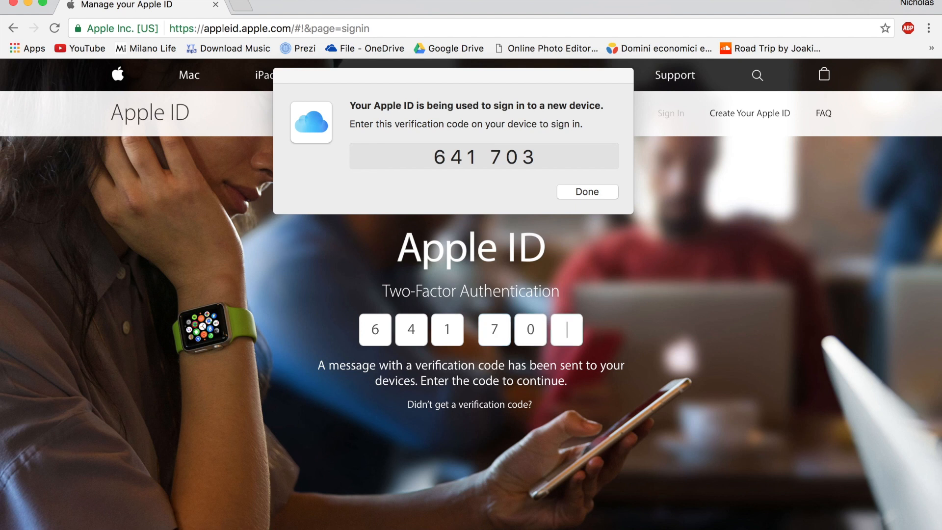
pyautogui.click(587, 192)
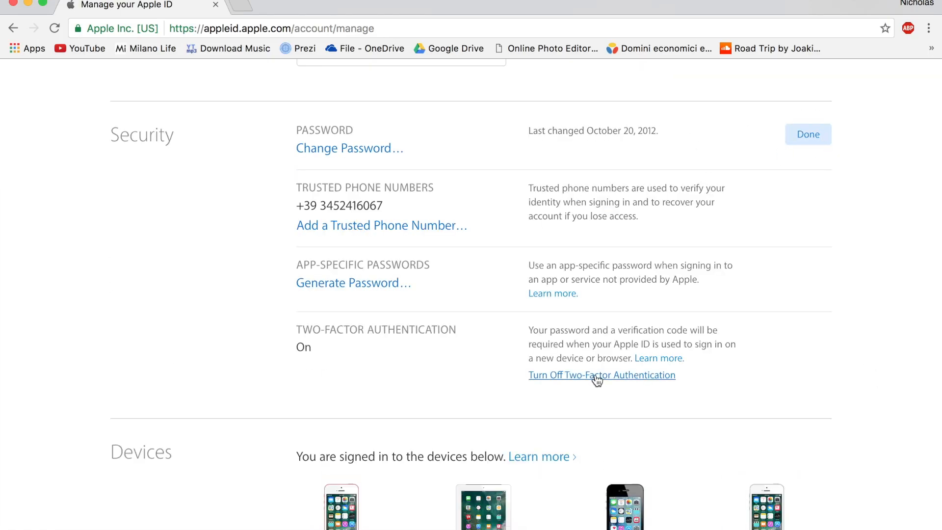
# Request 'Turn Off Two-Factor Authentication' from the Security section's edit mode
pyautogui.click(601, 374)
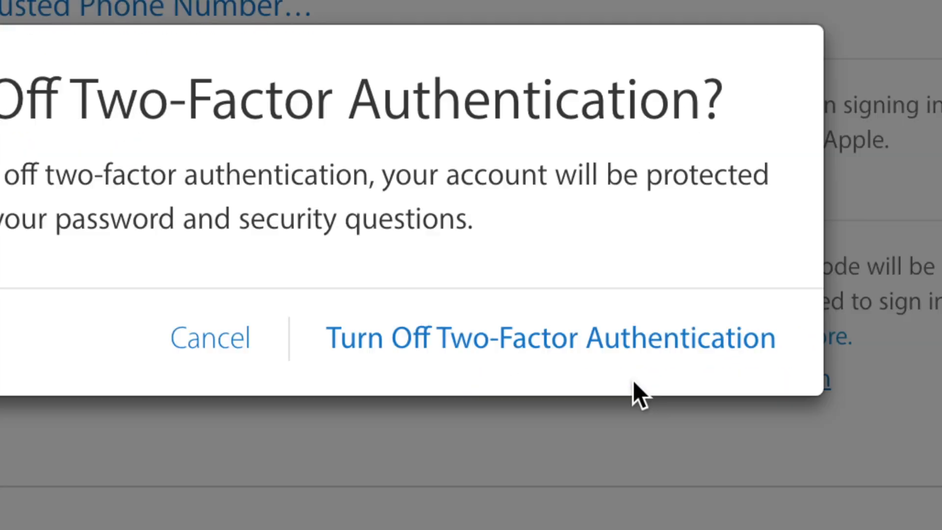
# Confirm Turn Off, answer three security questions, and submit the birthday and rescue email
pyautogui.click(565, 337)
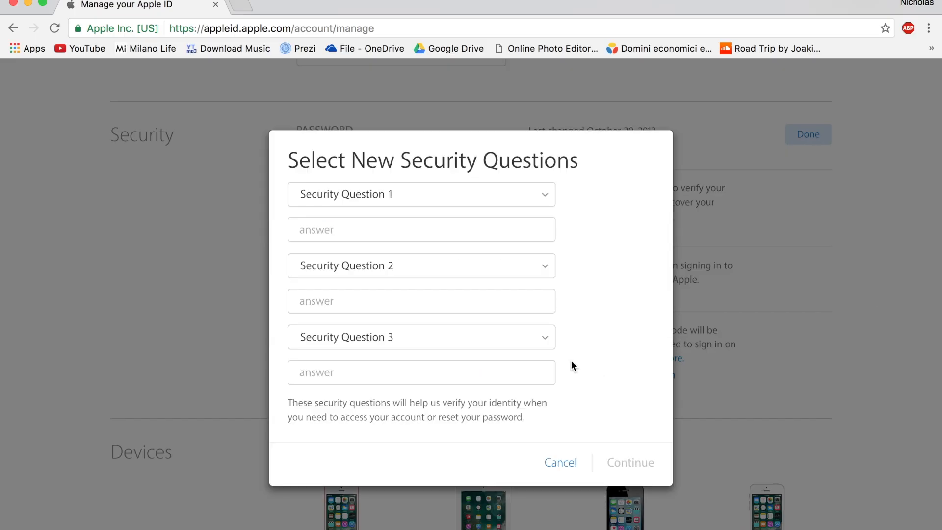
pyautogui.click(420, 229)
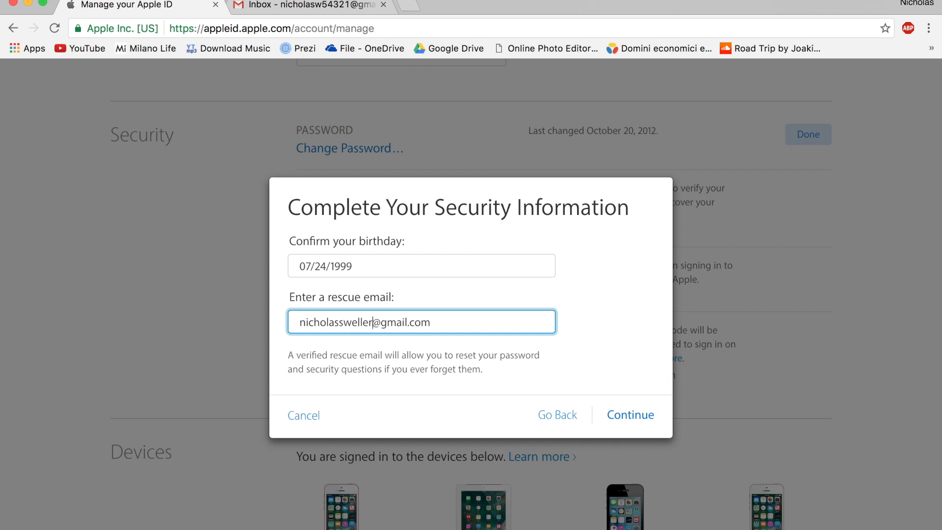
pyautogui.click(630, 414)
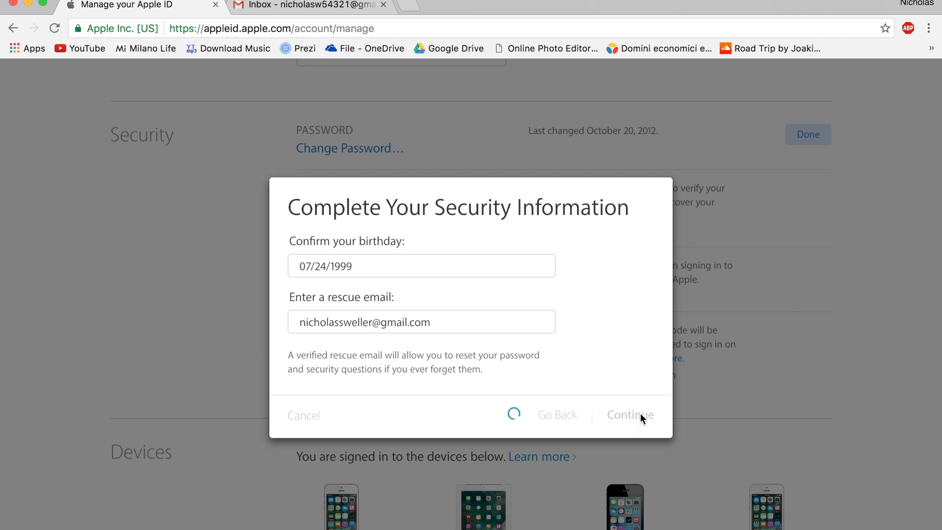
pyautogui.click(630, 414)
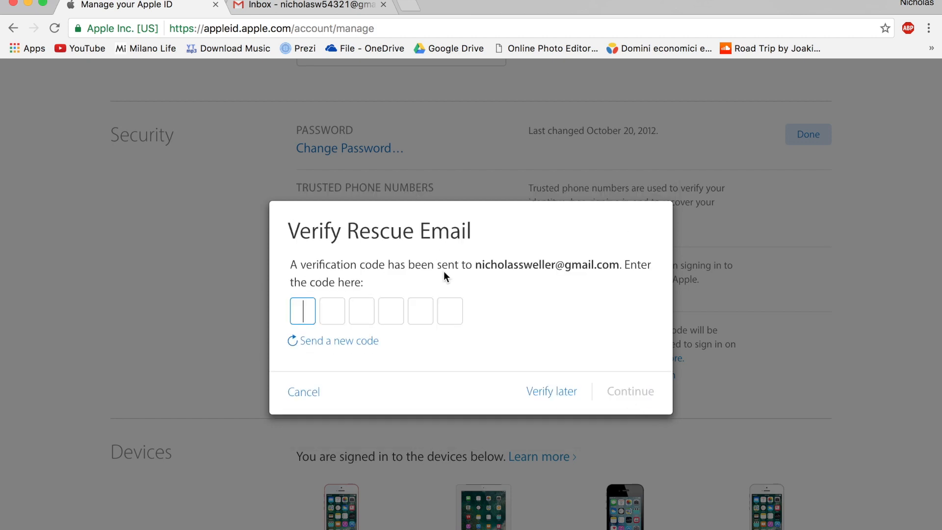
# Copy the verification code from the Gmail message and submit it to verify the rescue email
pyautogui.click(309, 4)
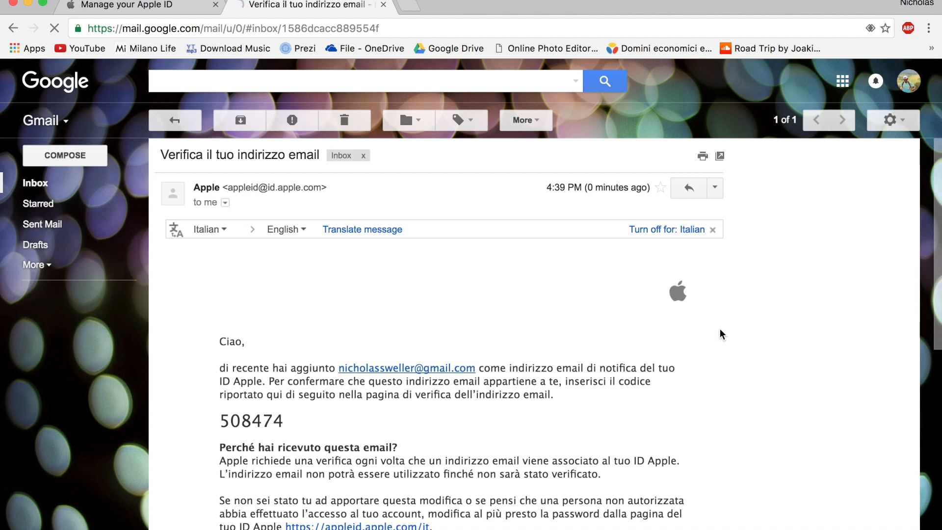
pyautogui.scroll(-3)
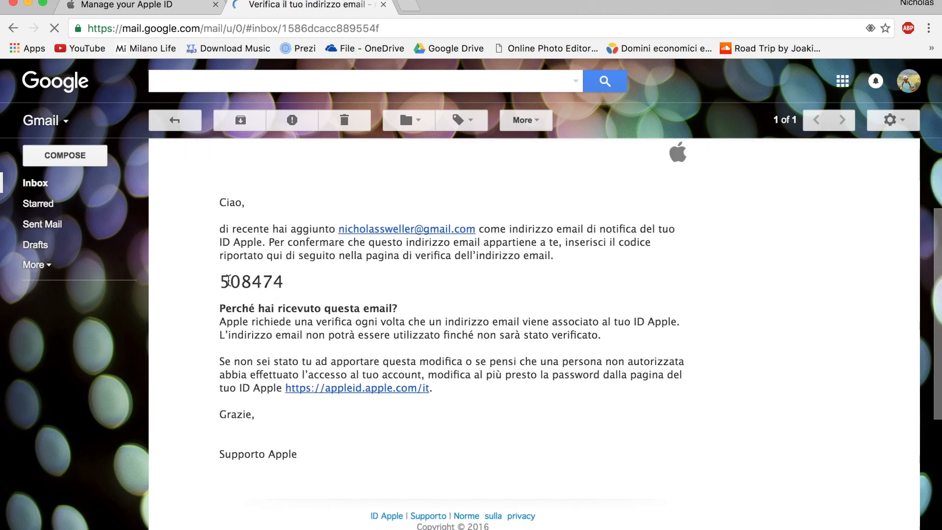
pyautogui.doubleClick(252, 281)
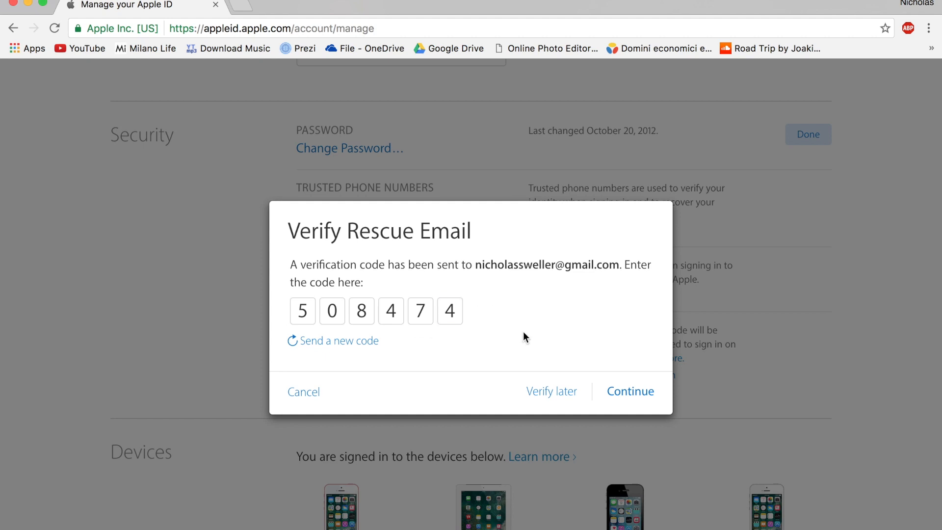
pyautogui.click(630, 391)
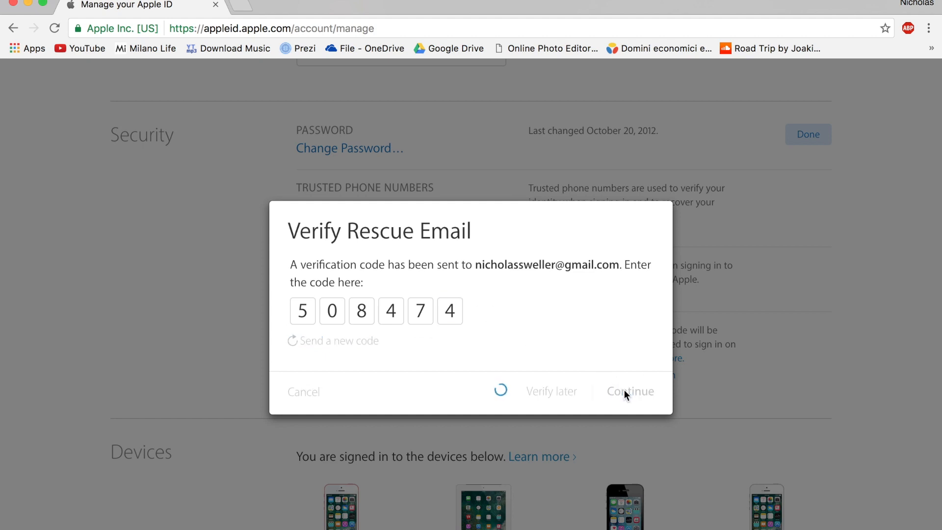
pyautogui.click(630, 391)
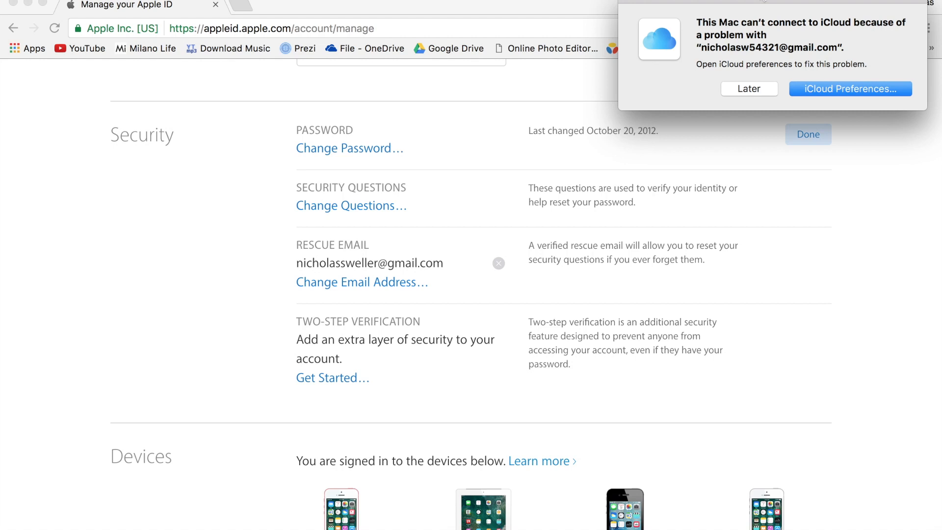
# Scroll through the updated Security section down to the six-device Devices list
pyautogui.scroll(-3)
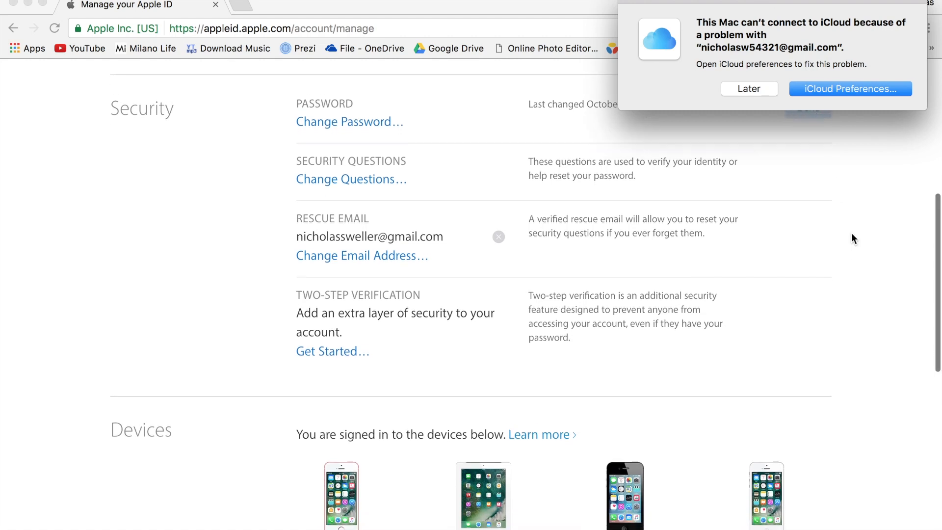
pyautogui.scroll(-3)
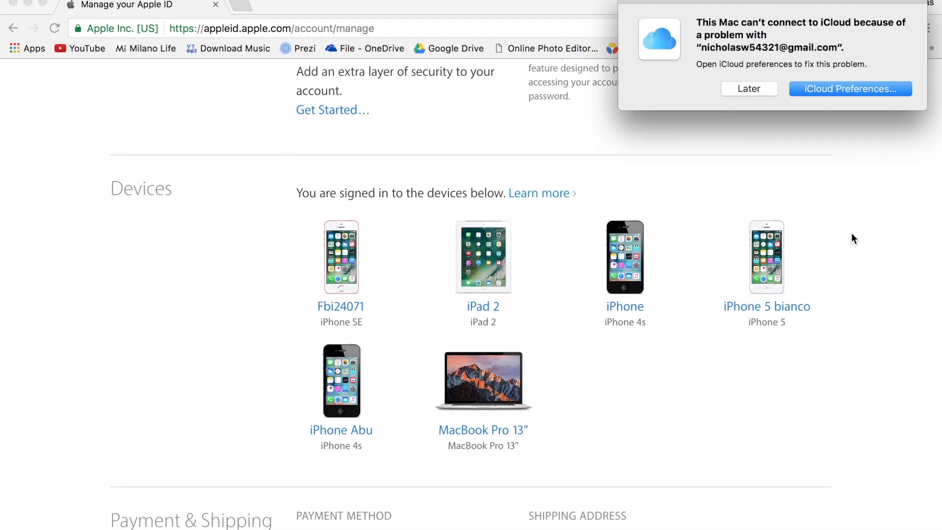